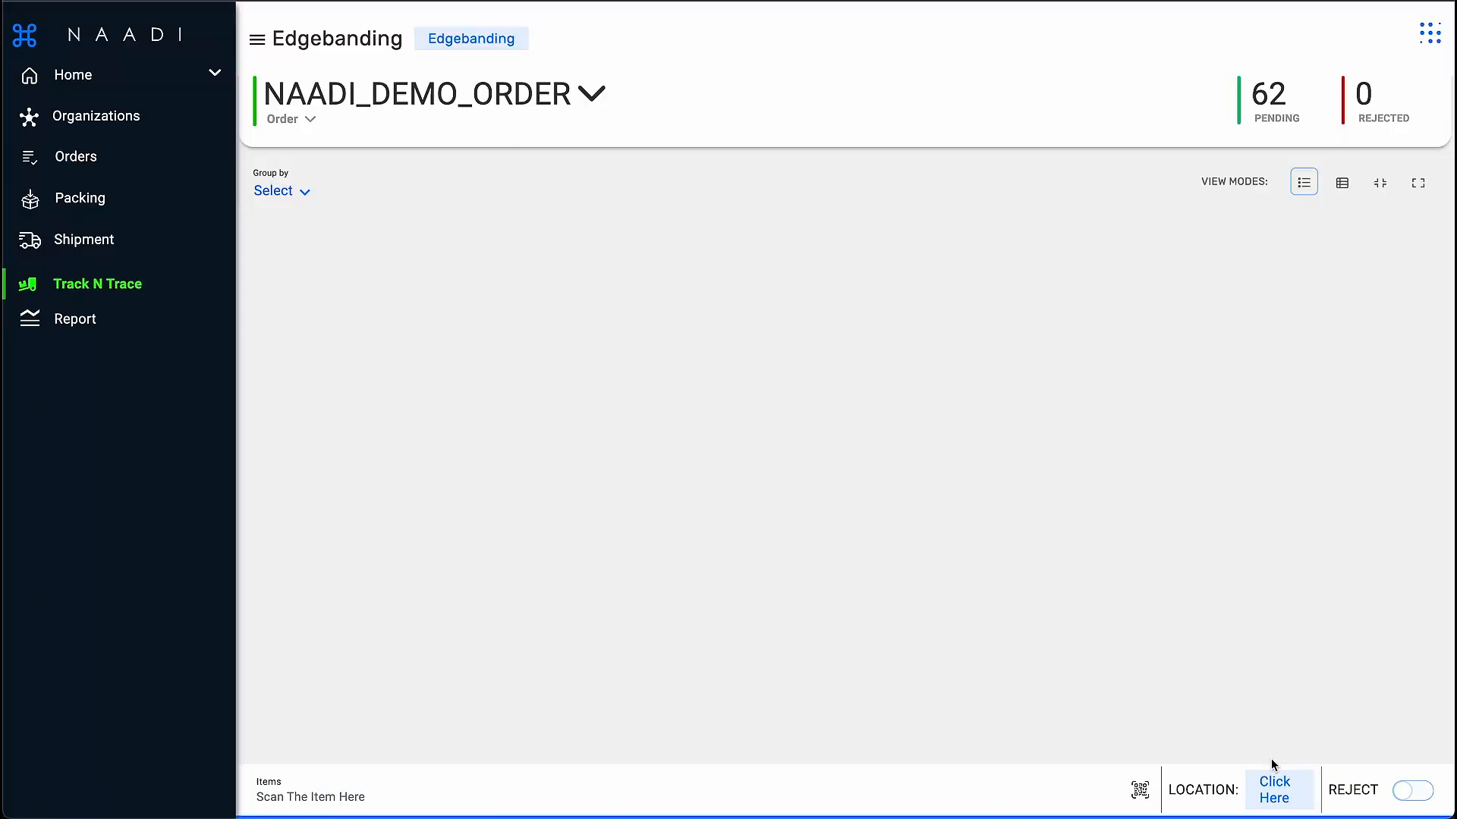
Step: Set the Edgebanding station's work location to P15 in the Change Location dialog
{"action": "left_click", "coordinate": [1273, 789]}
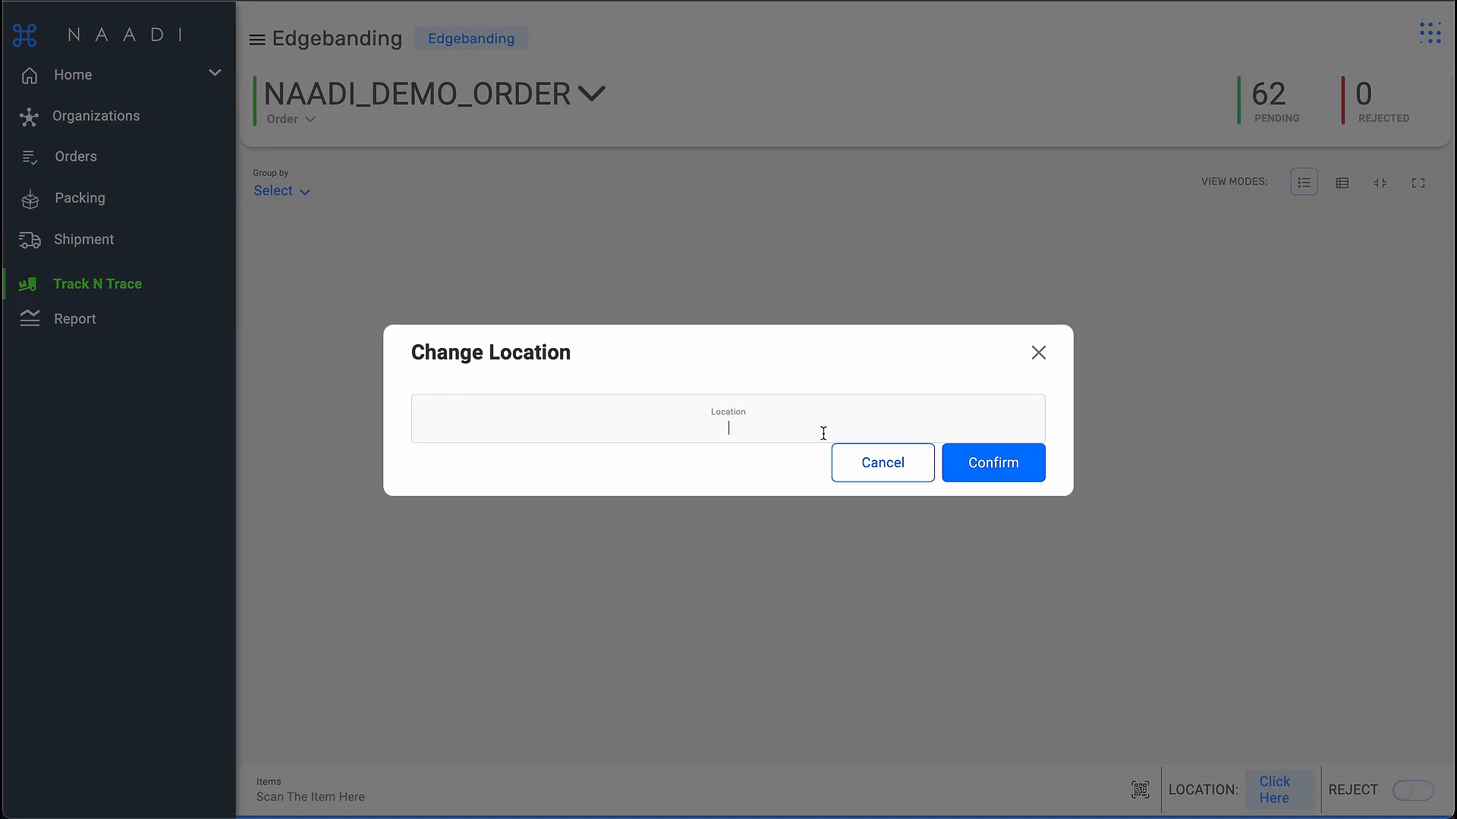
{"action": "type", "text": "P15"}
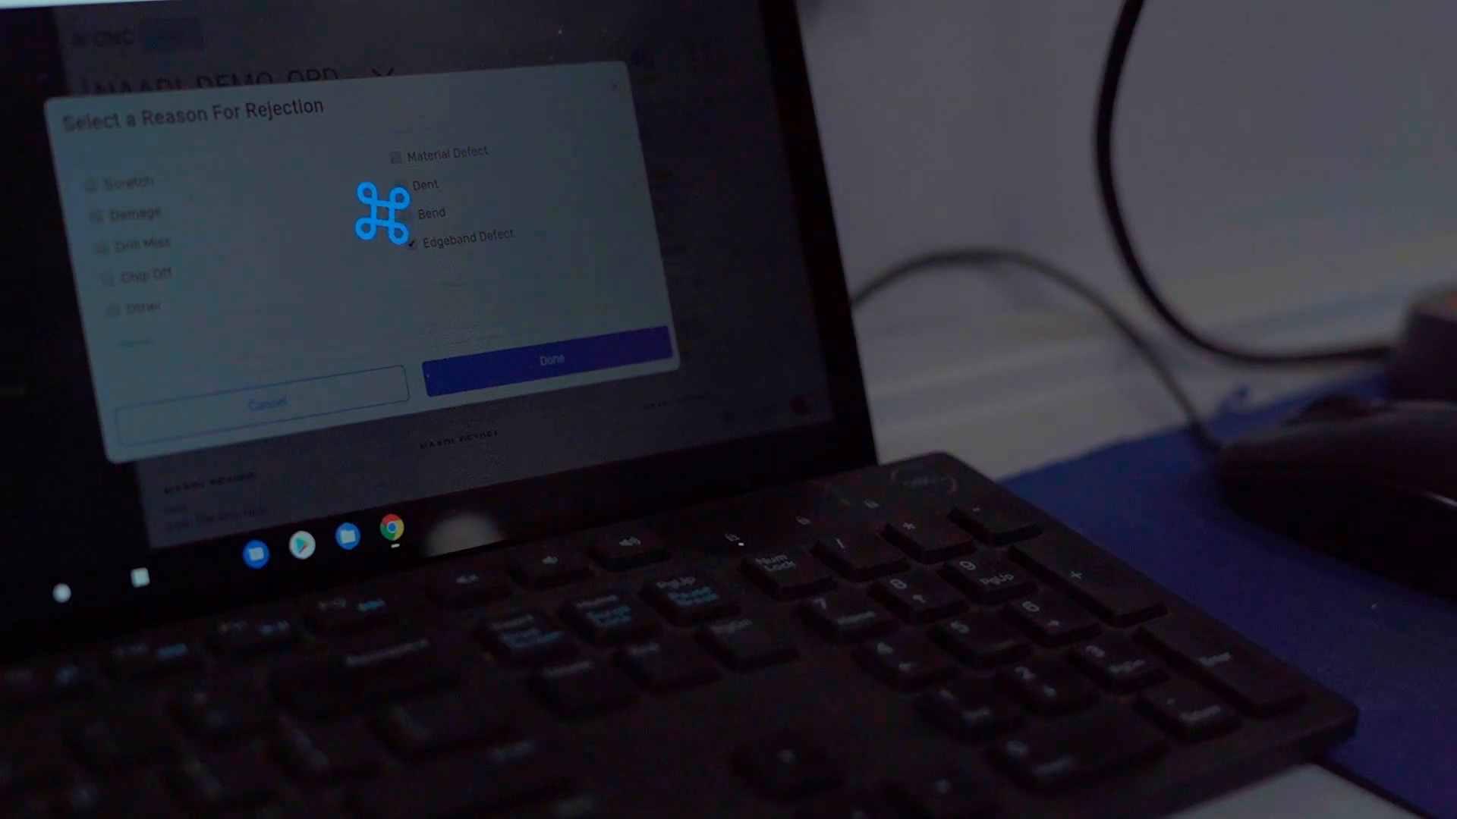
Step: Confirm the scanned part's rejection with Edgeband Defect as the reason
{"action": "left_click", "coordinate": [552, 358]}
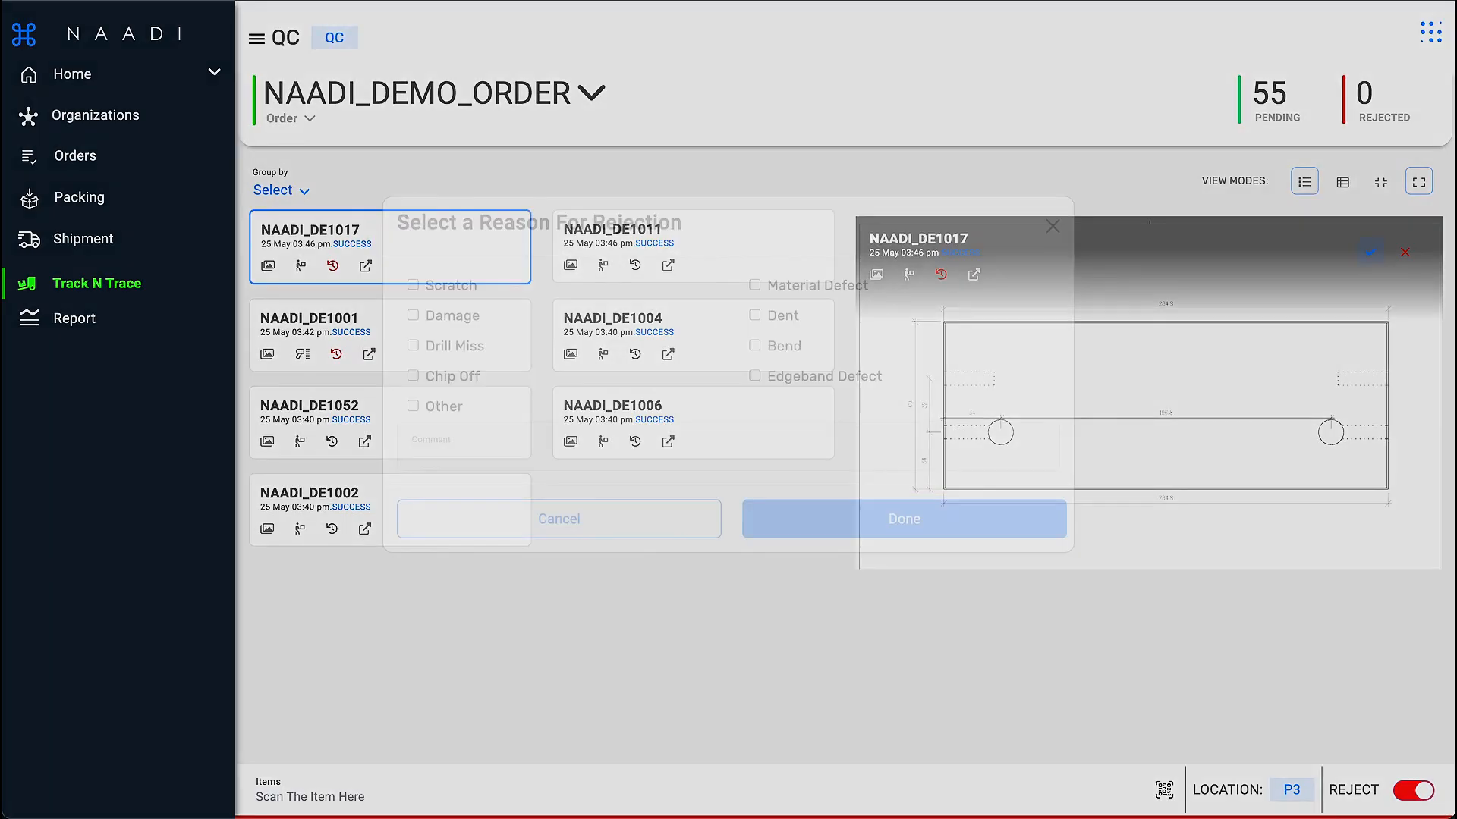
Step: Tick Edgeband Defect and Scratch as rejection reasons for NAADI_DE1017 at QC
{"action": "left_click", "coordinate": [754, 412]}
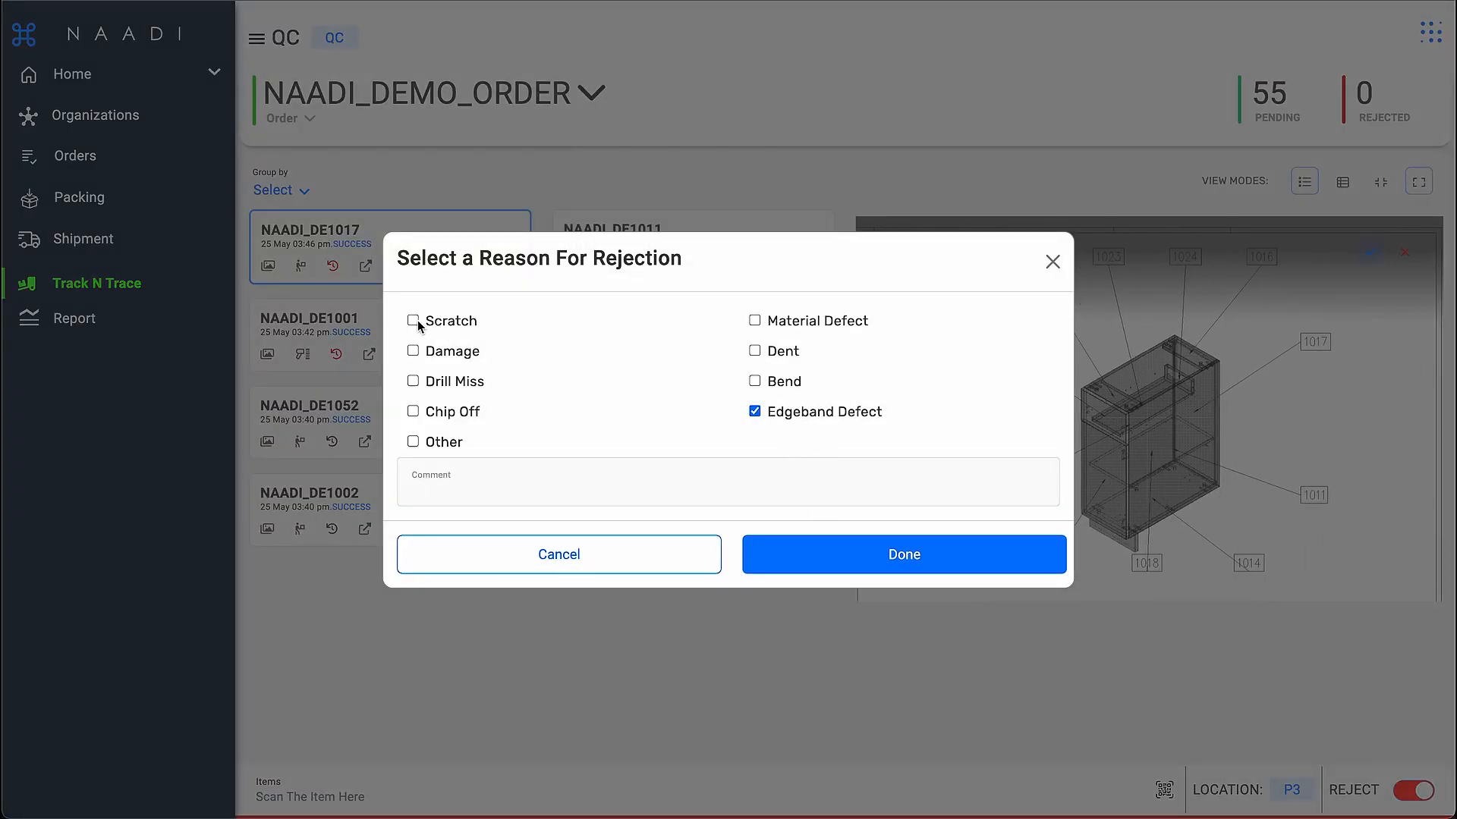
{"action": "left_click", "coordinate": [413, 320]}
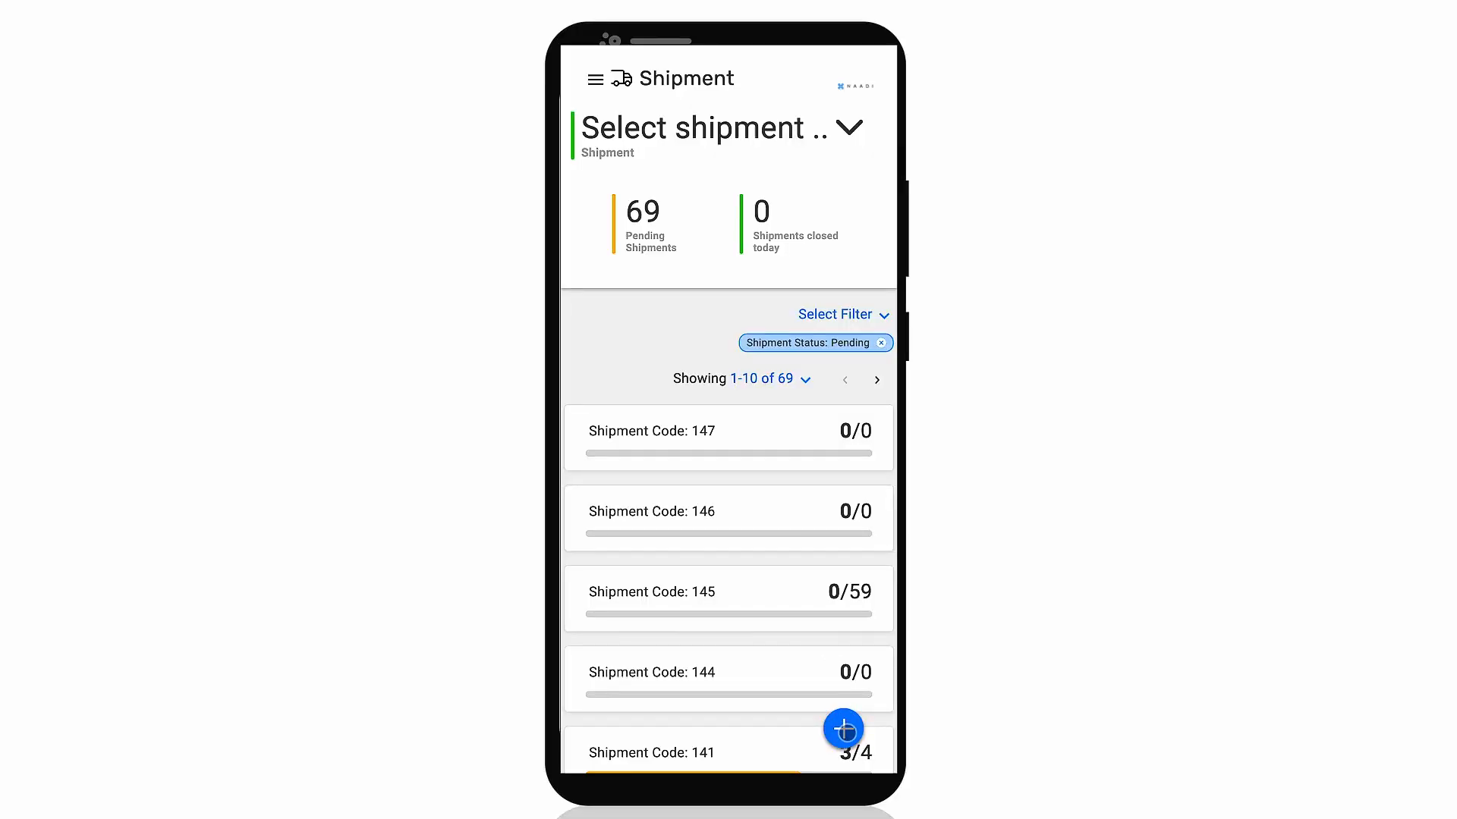
{"action": "left_click", "coordinate": [842, 726]}
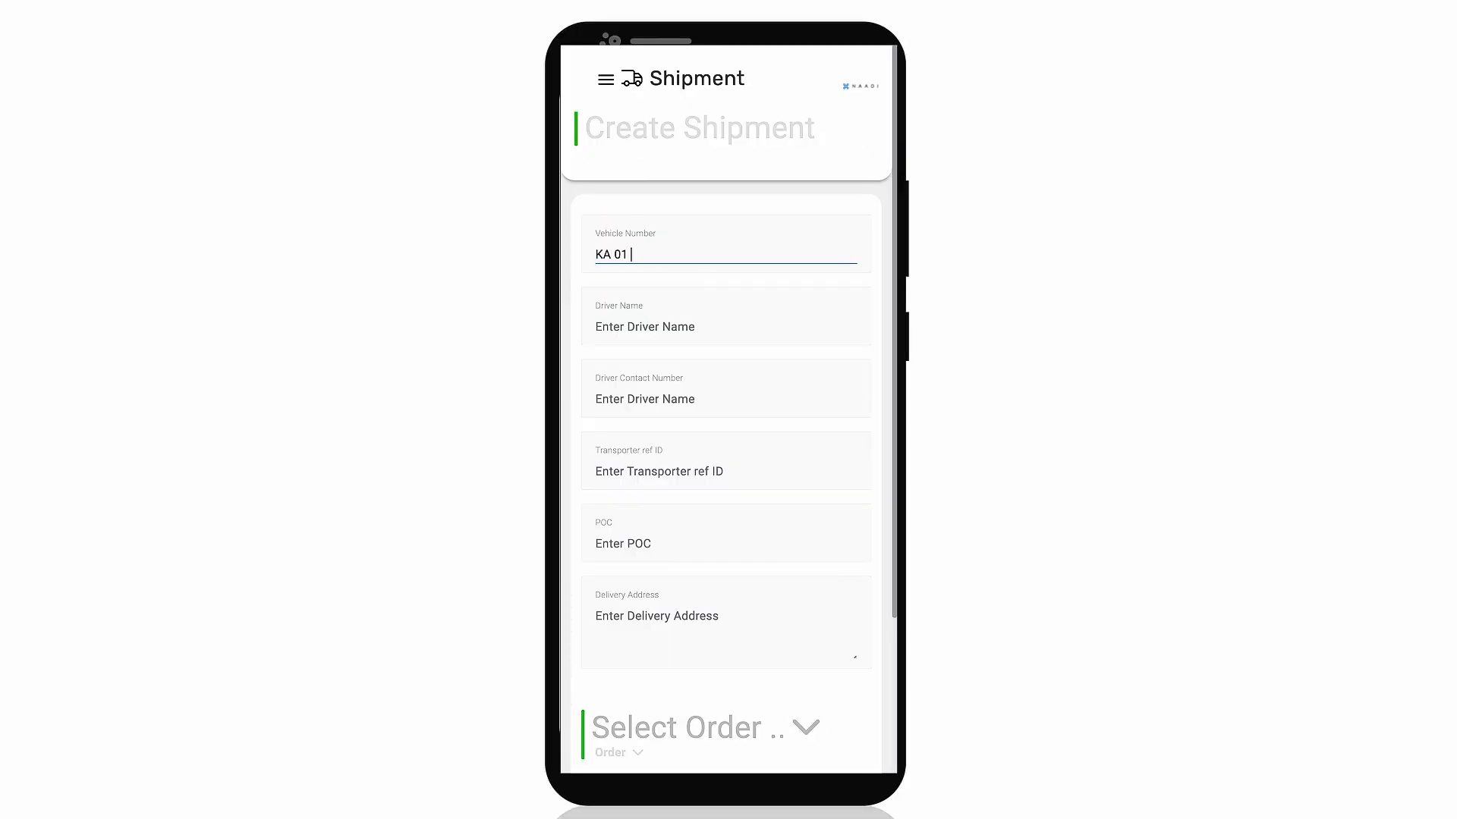
{"action": "left_click", "coordinate": [725, 326]}
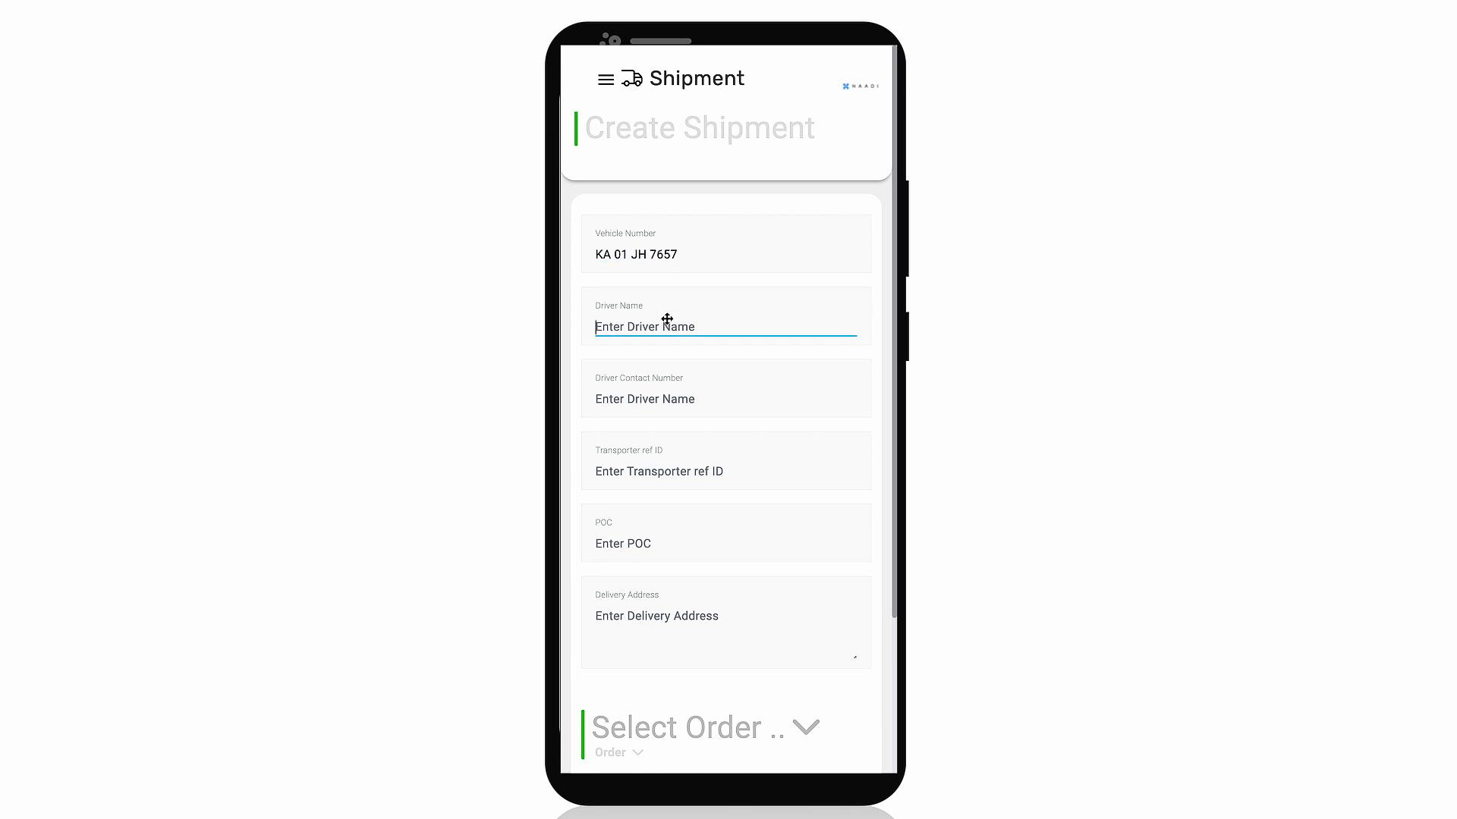
{"action": "type", "text": "Aravind Kuk"}
{"action": "left_click", "coordinate": [725, 389]}
{"action": "type", "text": "987654321"}
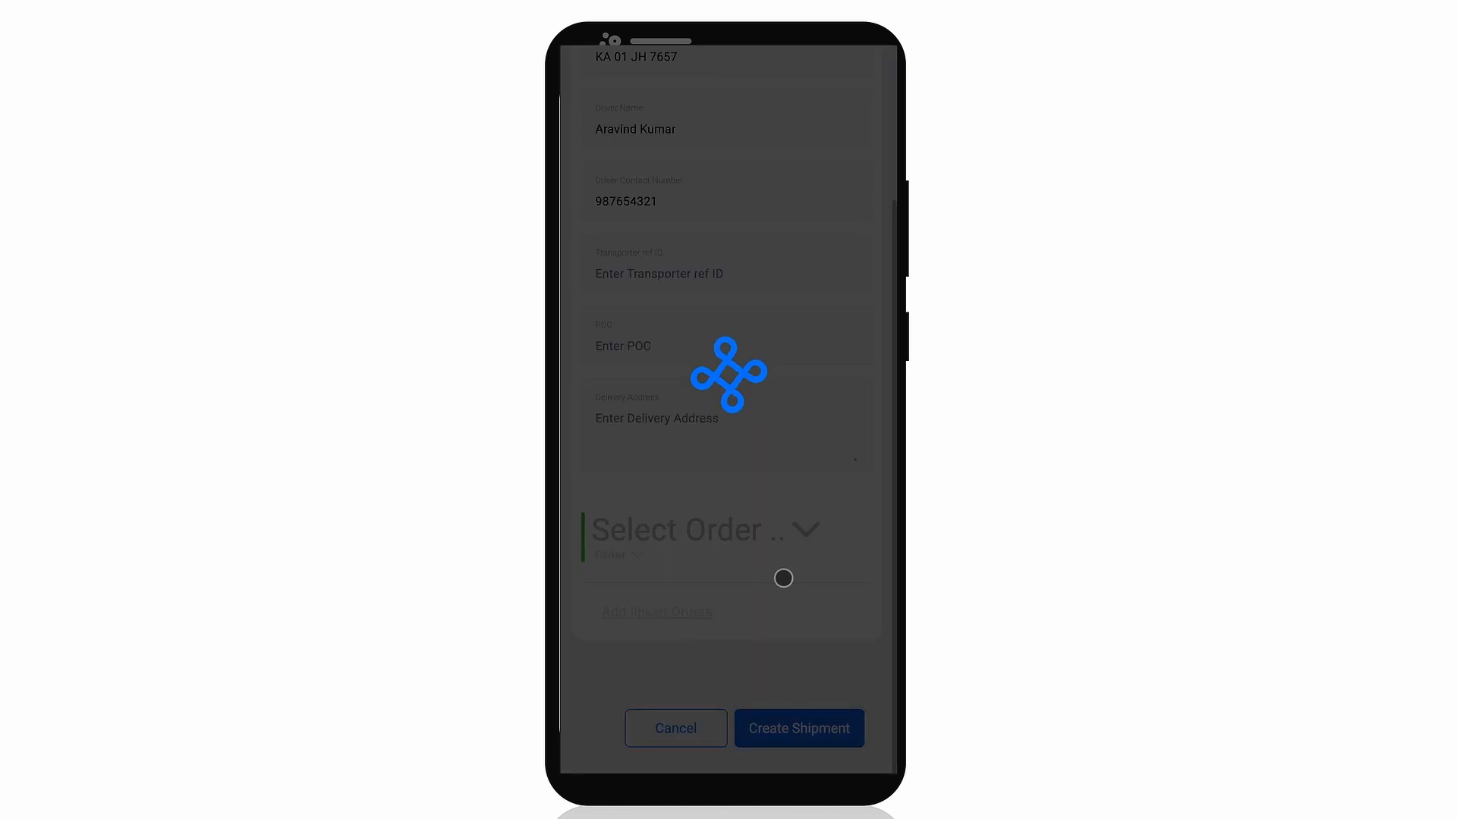
{"action": "type", "text": "NAADI_demo"}
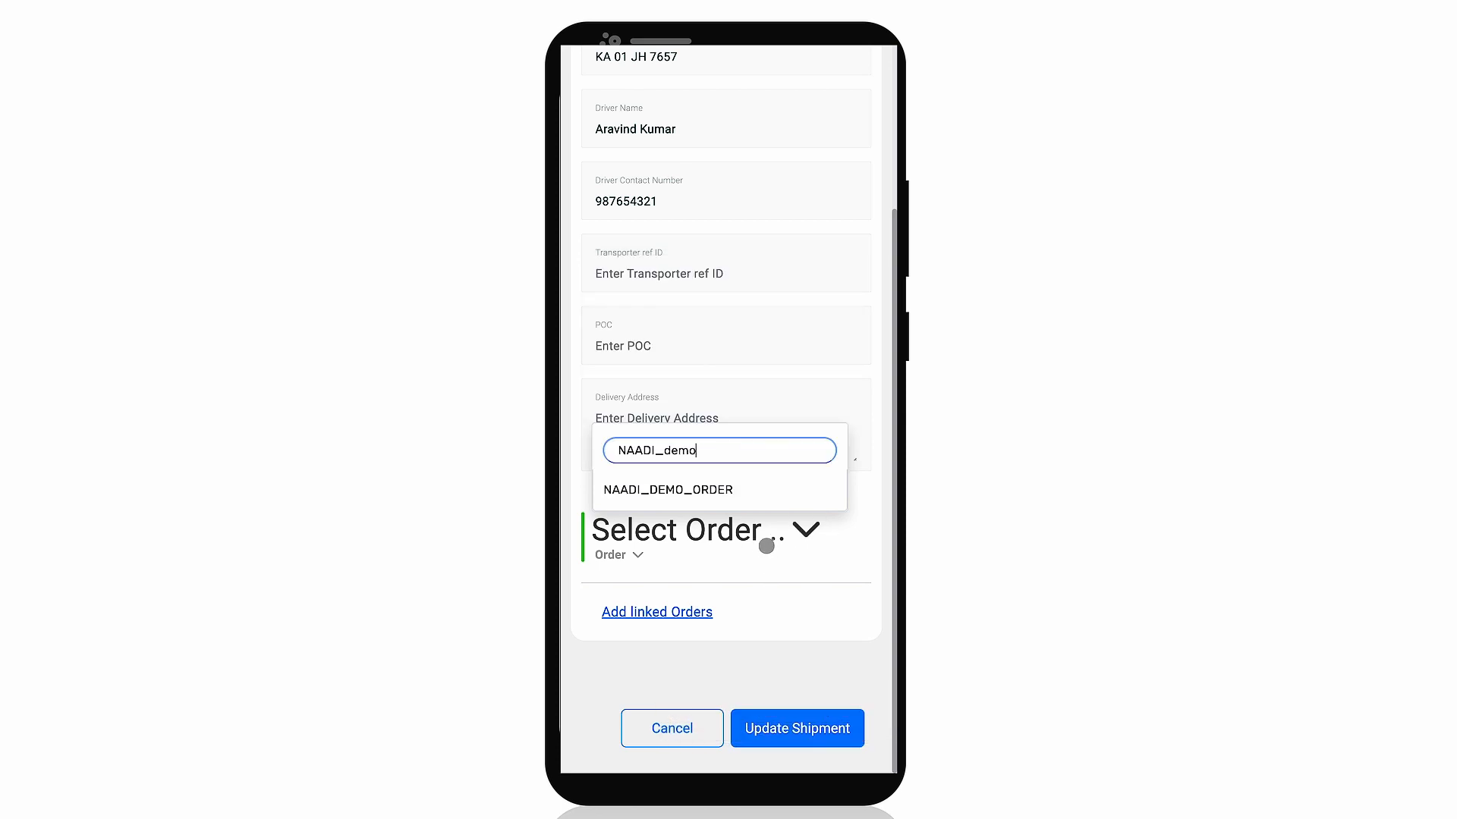
Step: Add NAADI_DEMO_ORDER to the shipment and create it as shipment 148
{"action": "left_click", "coordinate": [666, 490]}
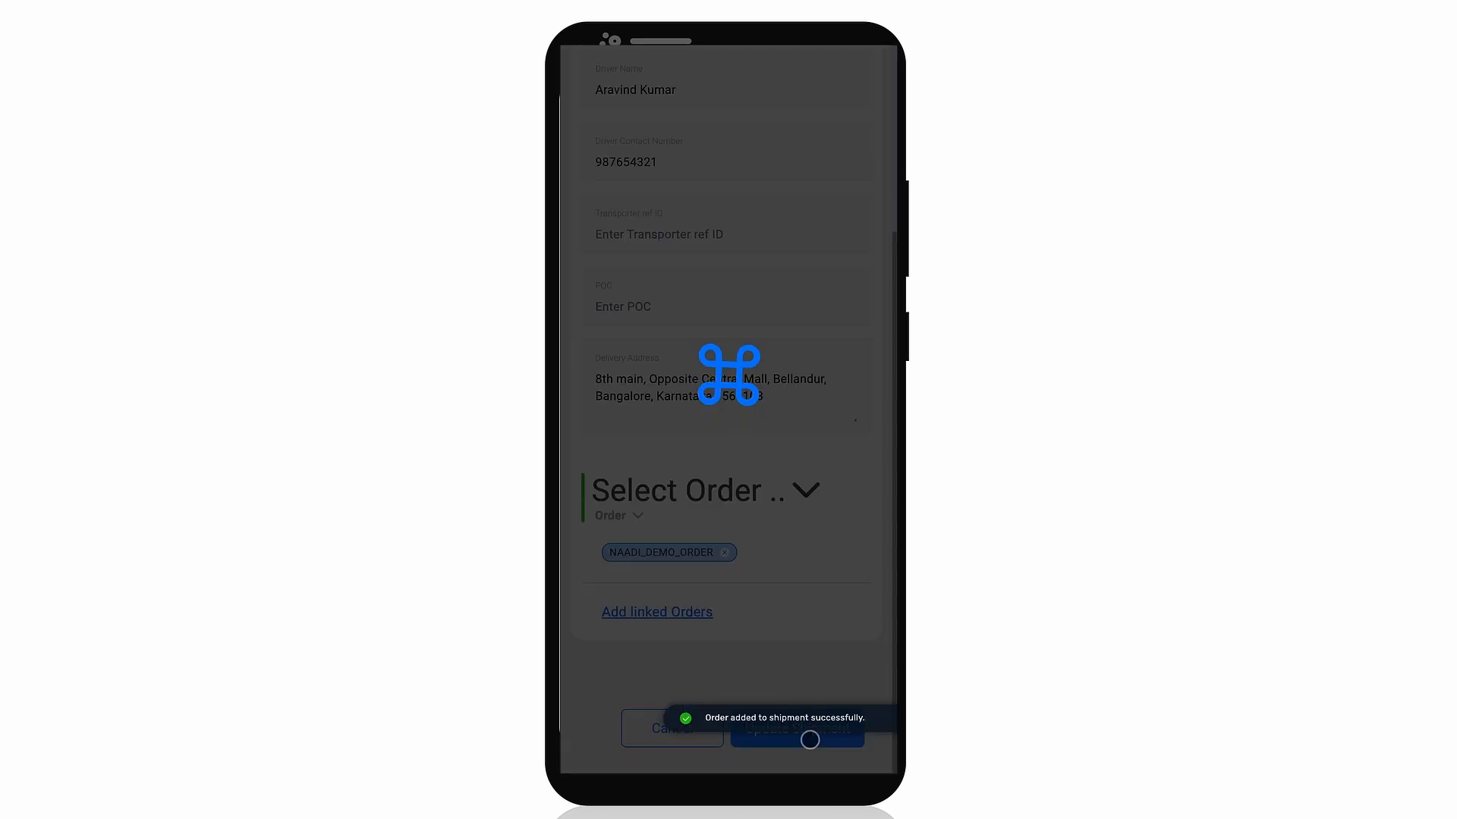
{"action": "left_click", "coordinate": [797, 727]}
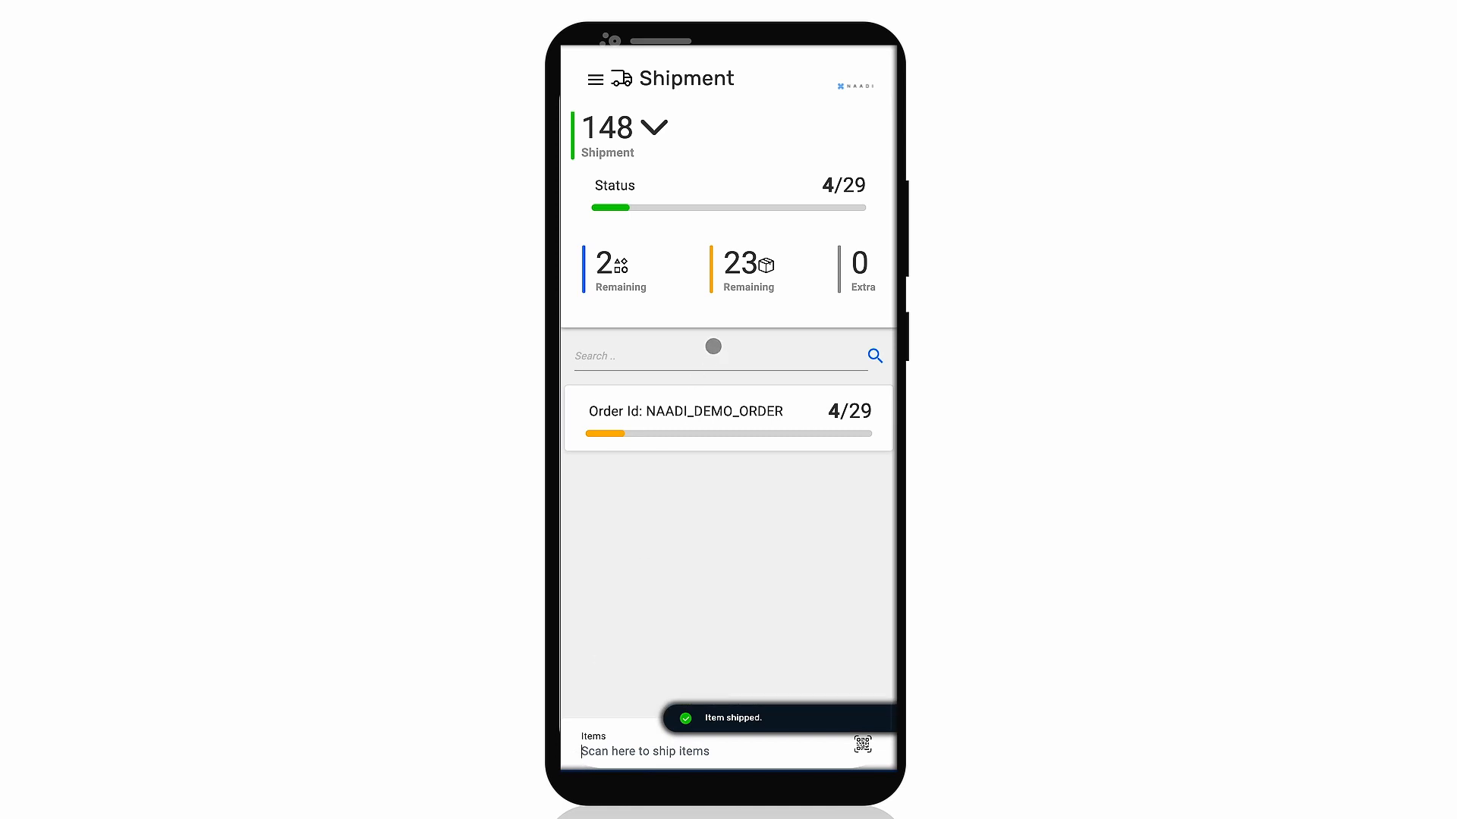
Step: Scan parts into shipment 148 so NAADI_DEMO_ORDER shows 4 of 29 items shipped
{"action": "left_click", "coordinate": [726, 419]}
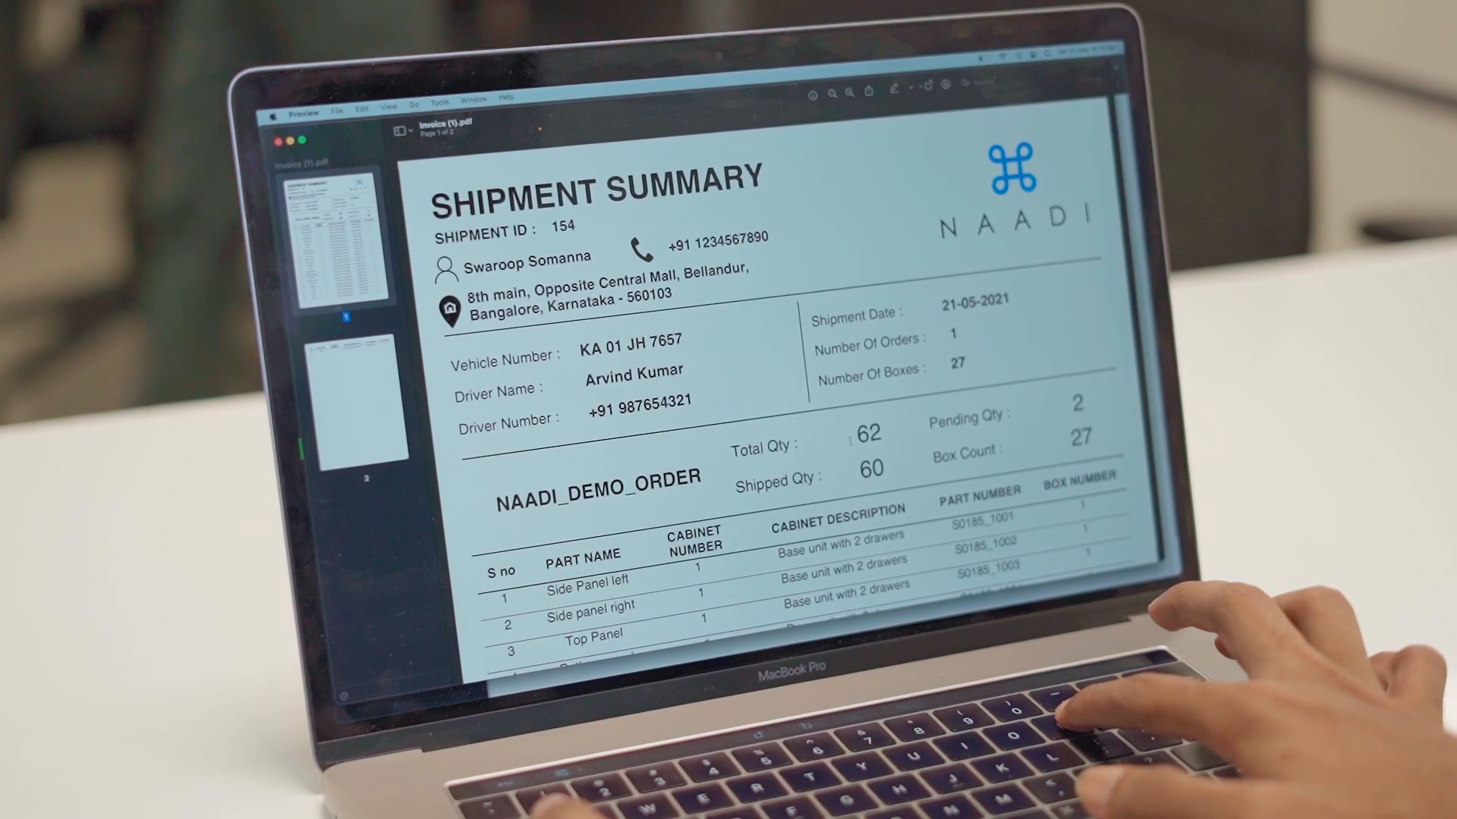
Step: Page through the Shipment Summary PDF for NAADI_DEMO_ORDER in Preview
{"action": "key", "text": "cmd+p"}
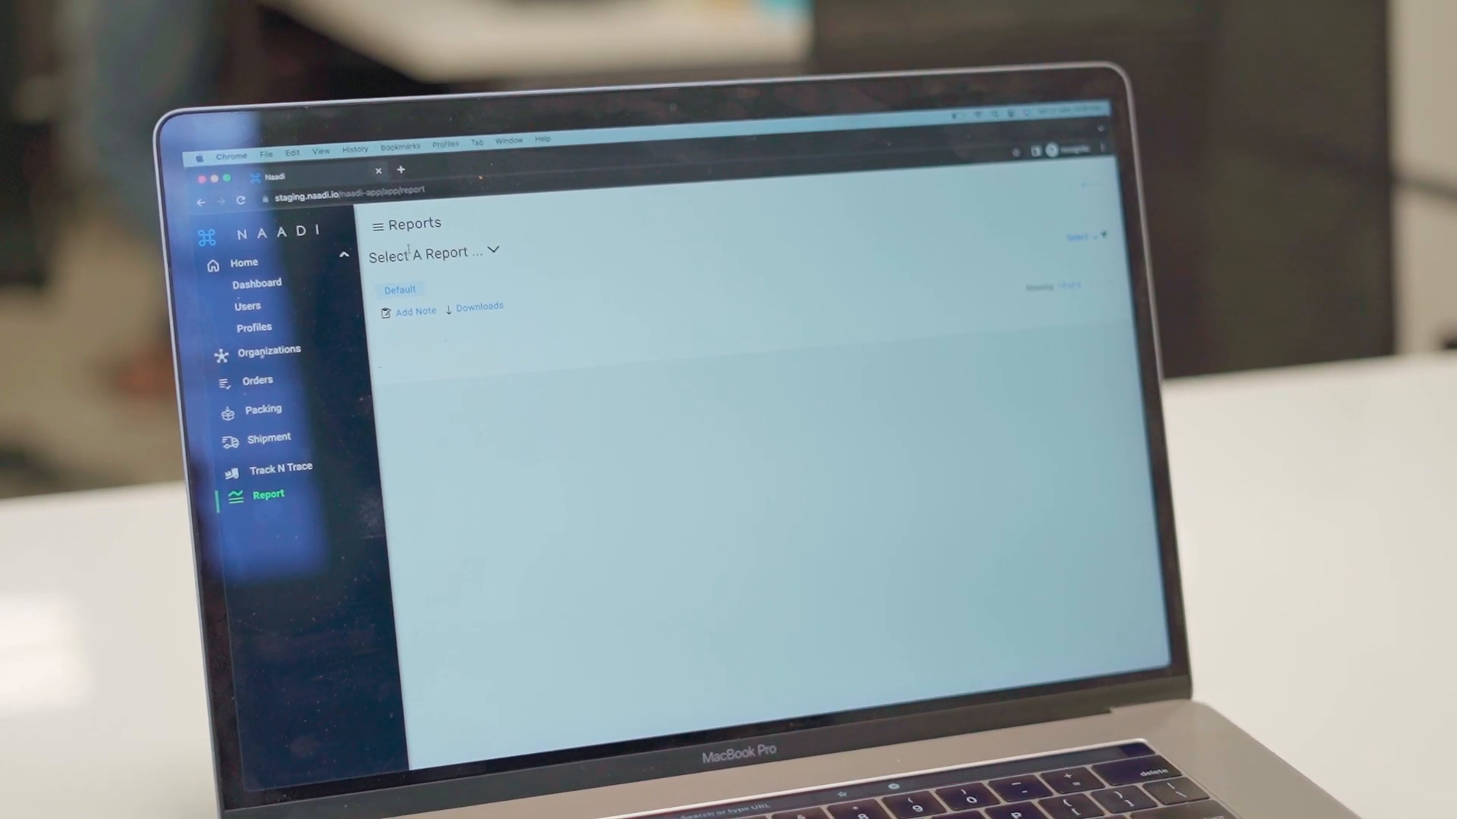
Step: Show the Packing Summary report with the date range set to This Month
{"action": "left_click", "coordinate": [432, 252]}
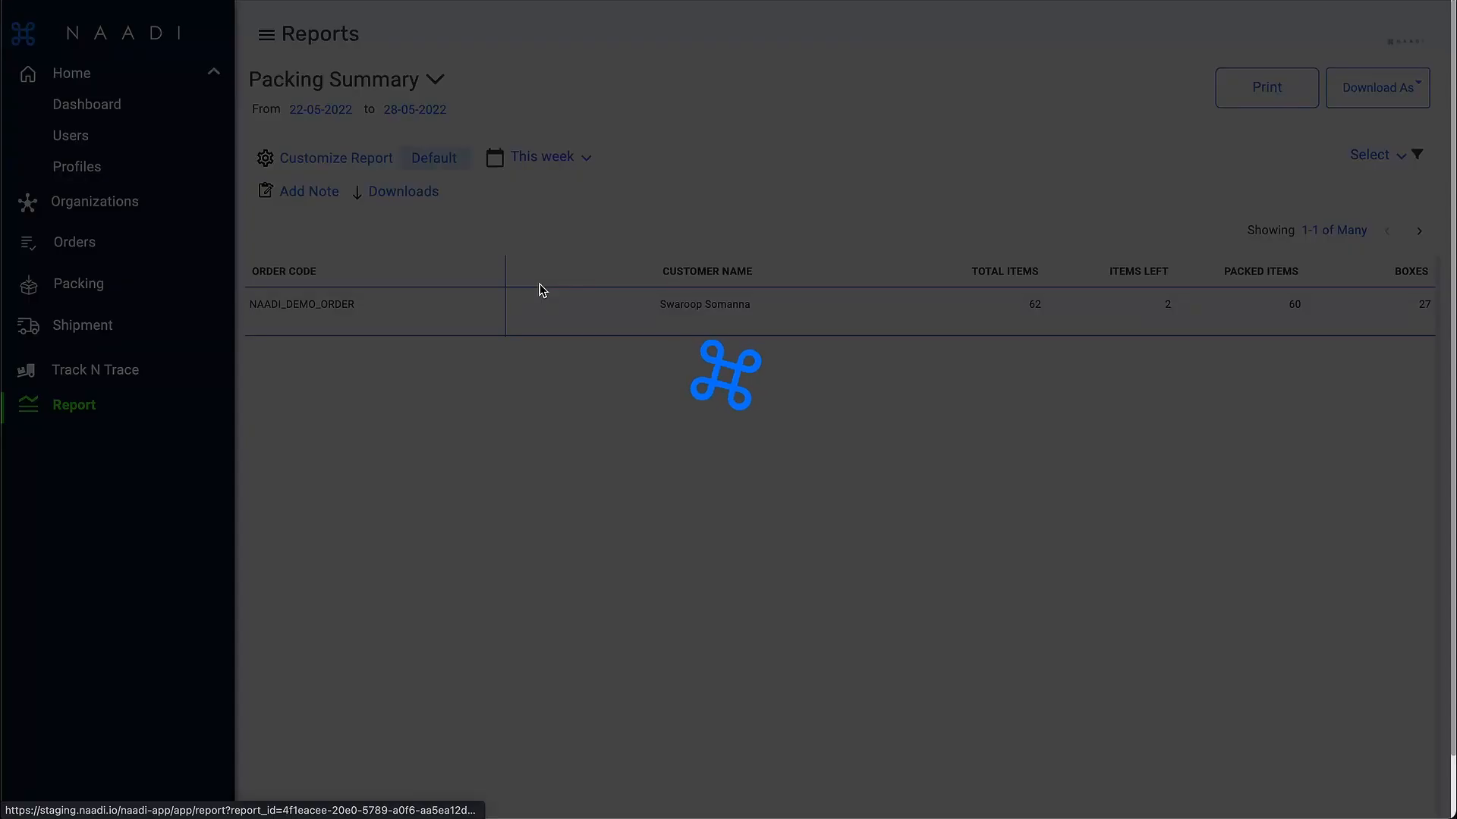
{"action": "left_click", "coordinate": [538, 156]}
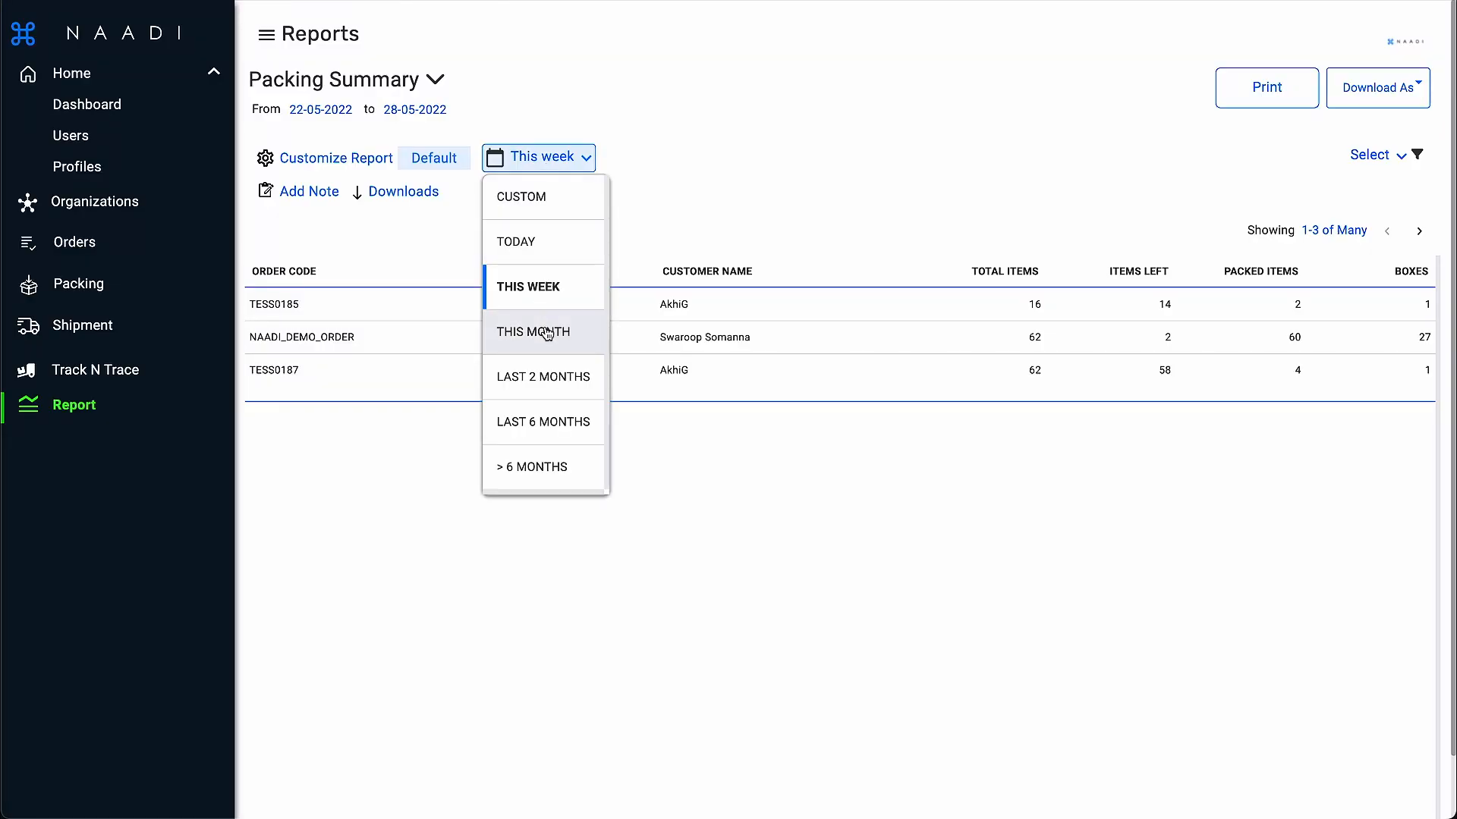
{"action": "left_click", "coordinate": [532, 333]}
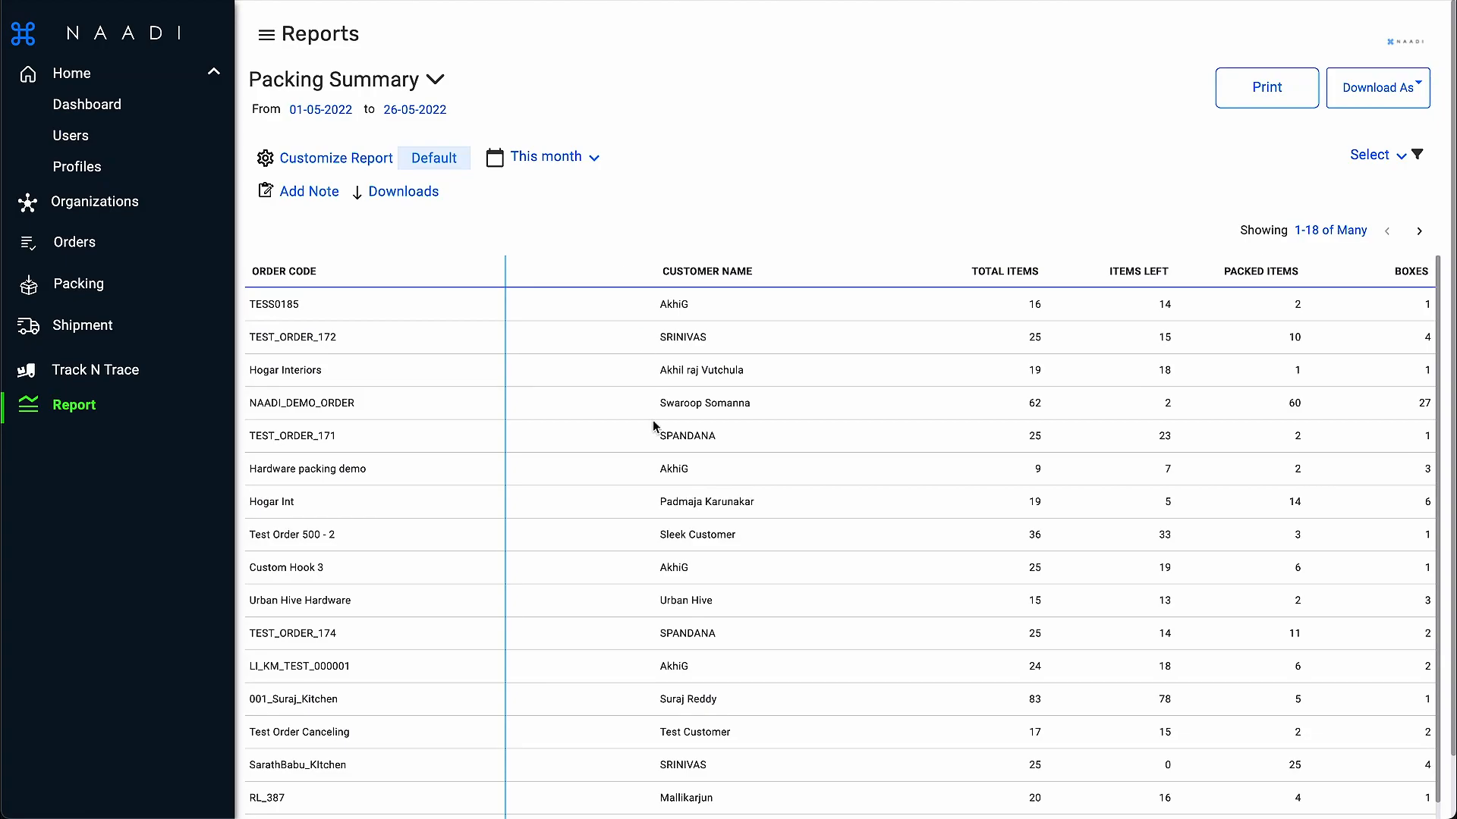